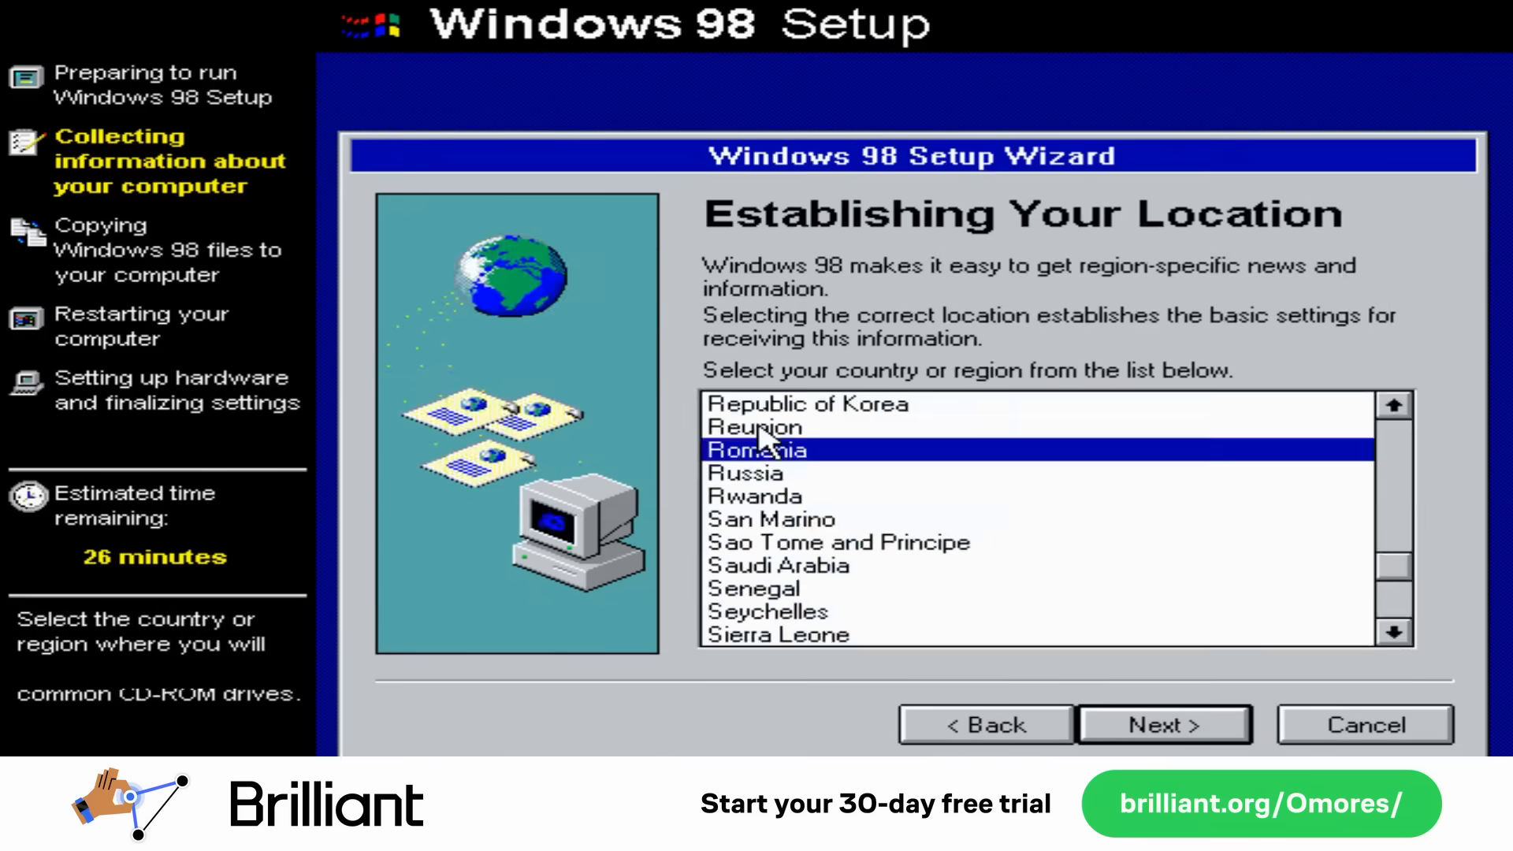
Step: Choose Romania as the country or region in the location list
{"action": "left_click", "coordinate": [1165, 723]}
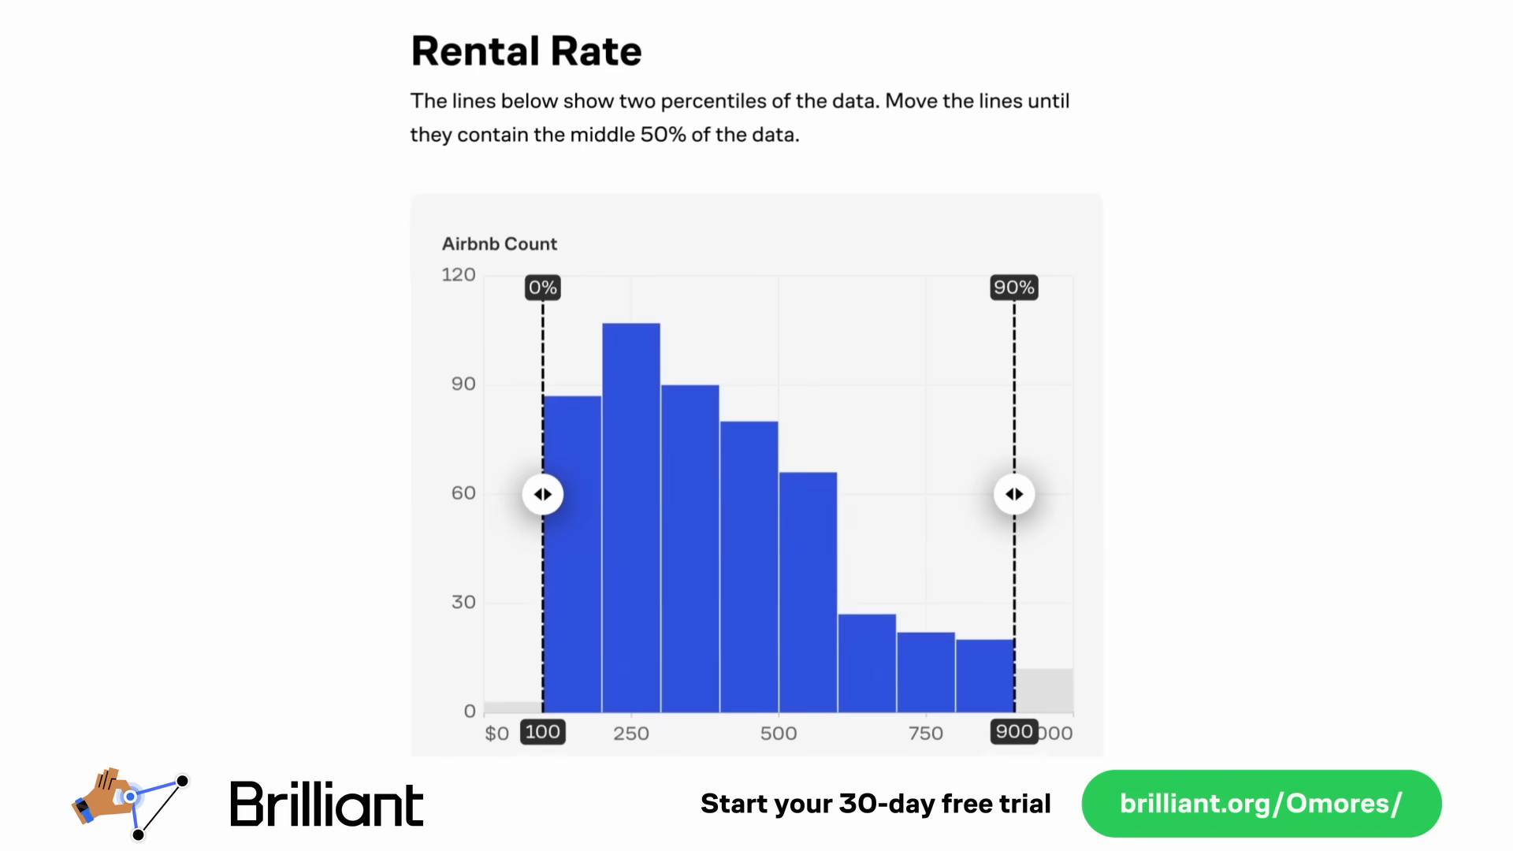
Step: Adjust the percentile handles, place the transport-east block in the loop, and raise temperature to 0.8
{"action": "left_click_drag", "start_coordinate": [1014, 493], "coordinate": [818, 416]}
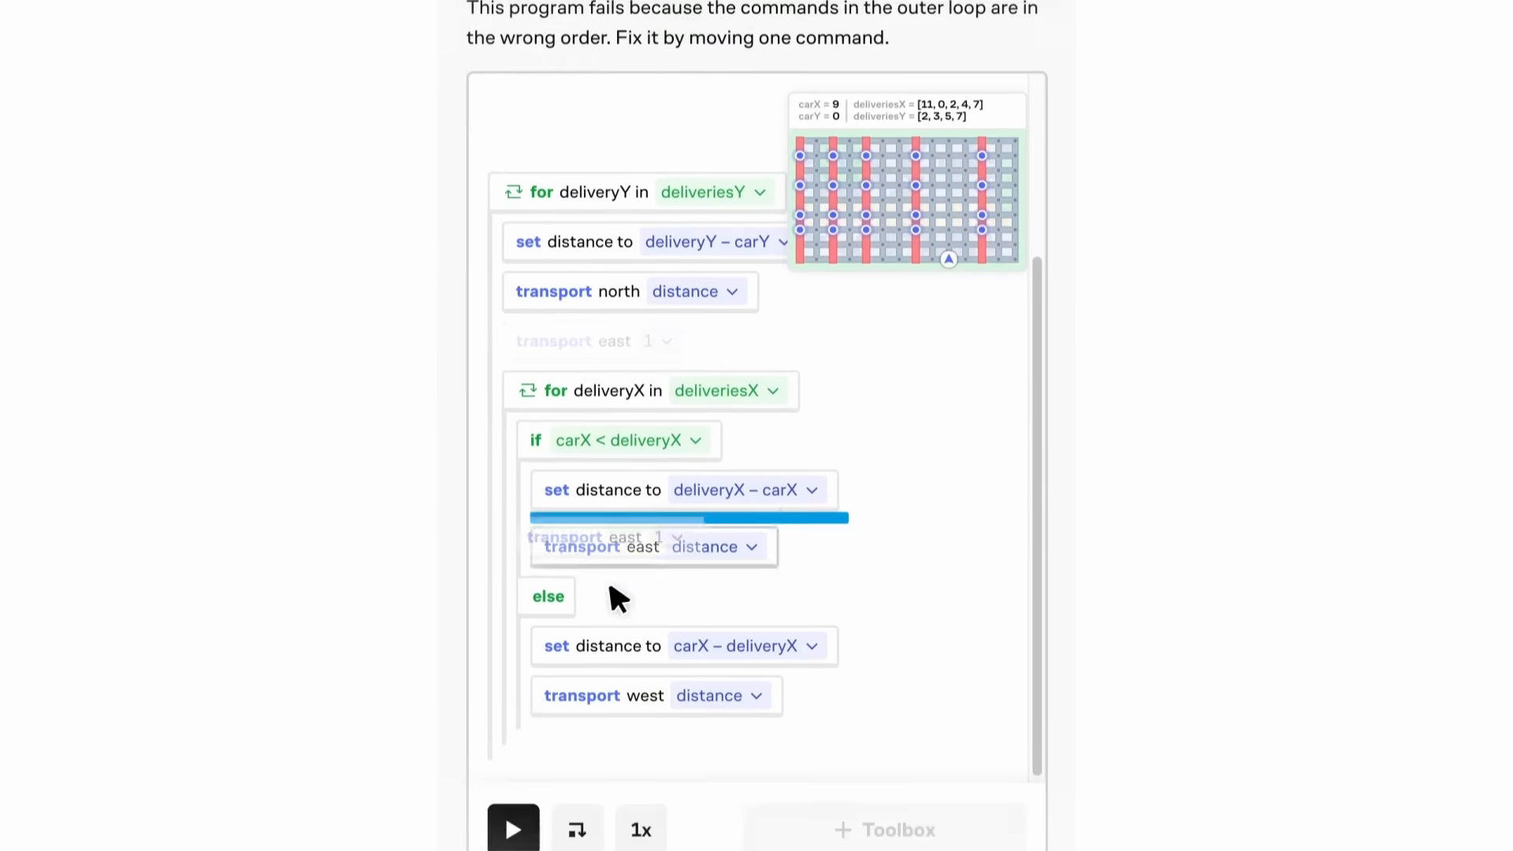
{"action": "left_click", "coordinate": [517, 829]}
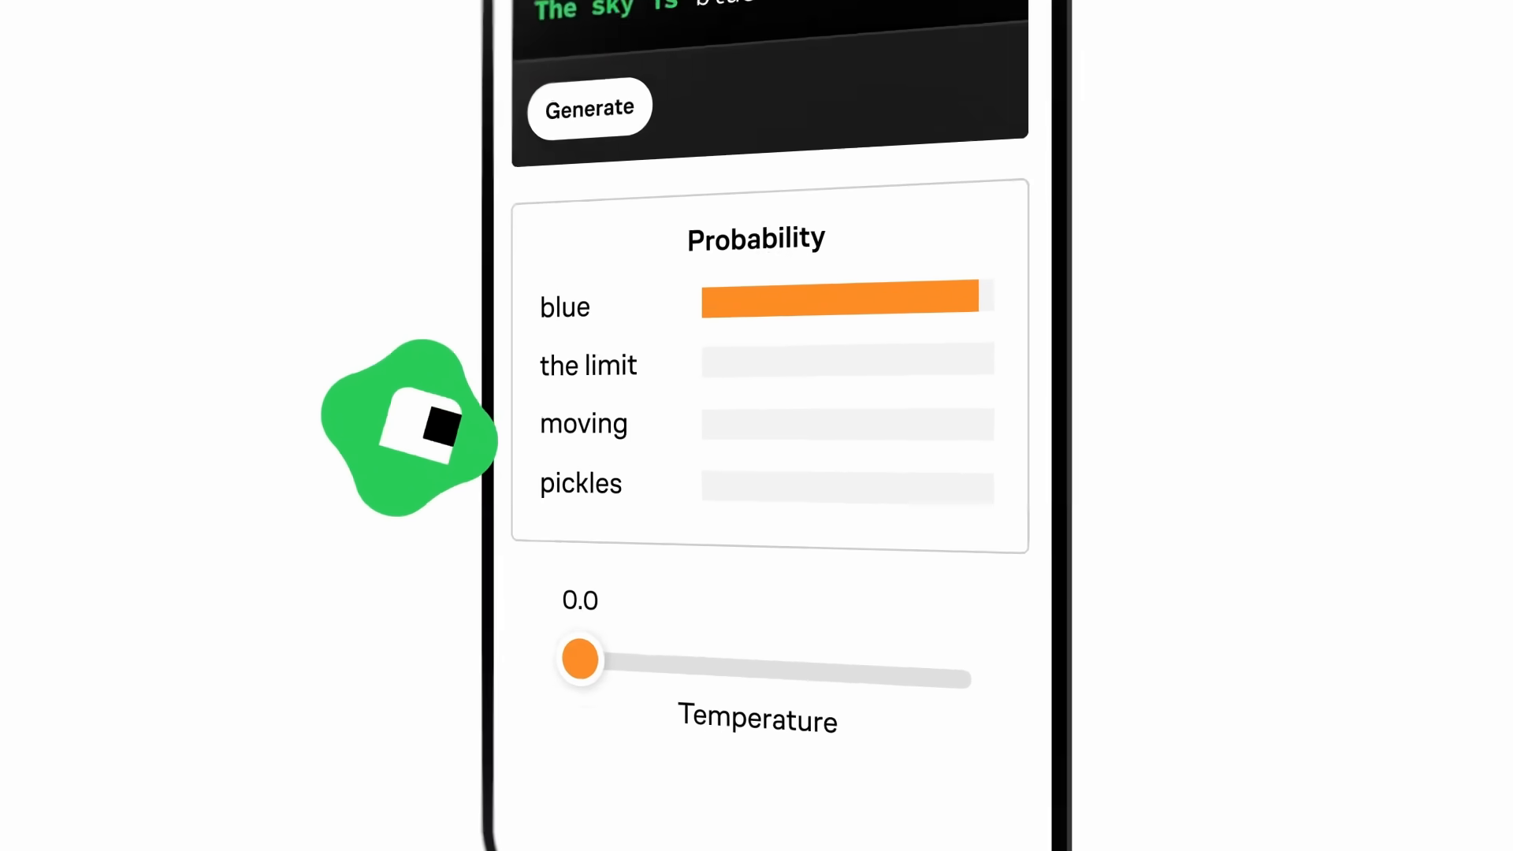
{"action": "left_click_drag", "start_coordinate": [580, 659], "coordinate": [865, 685]}
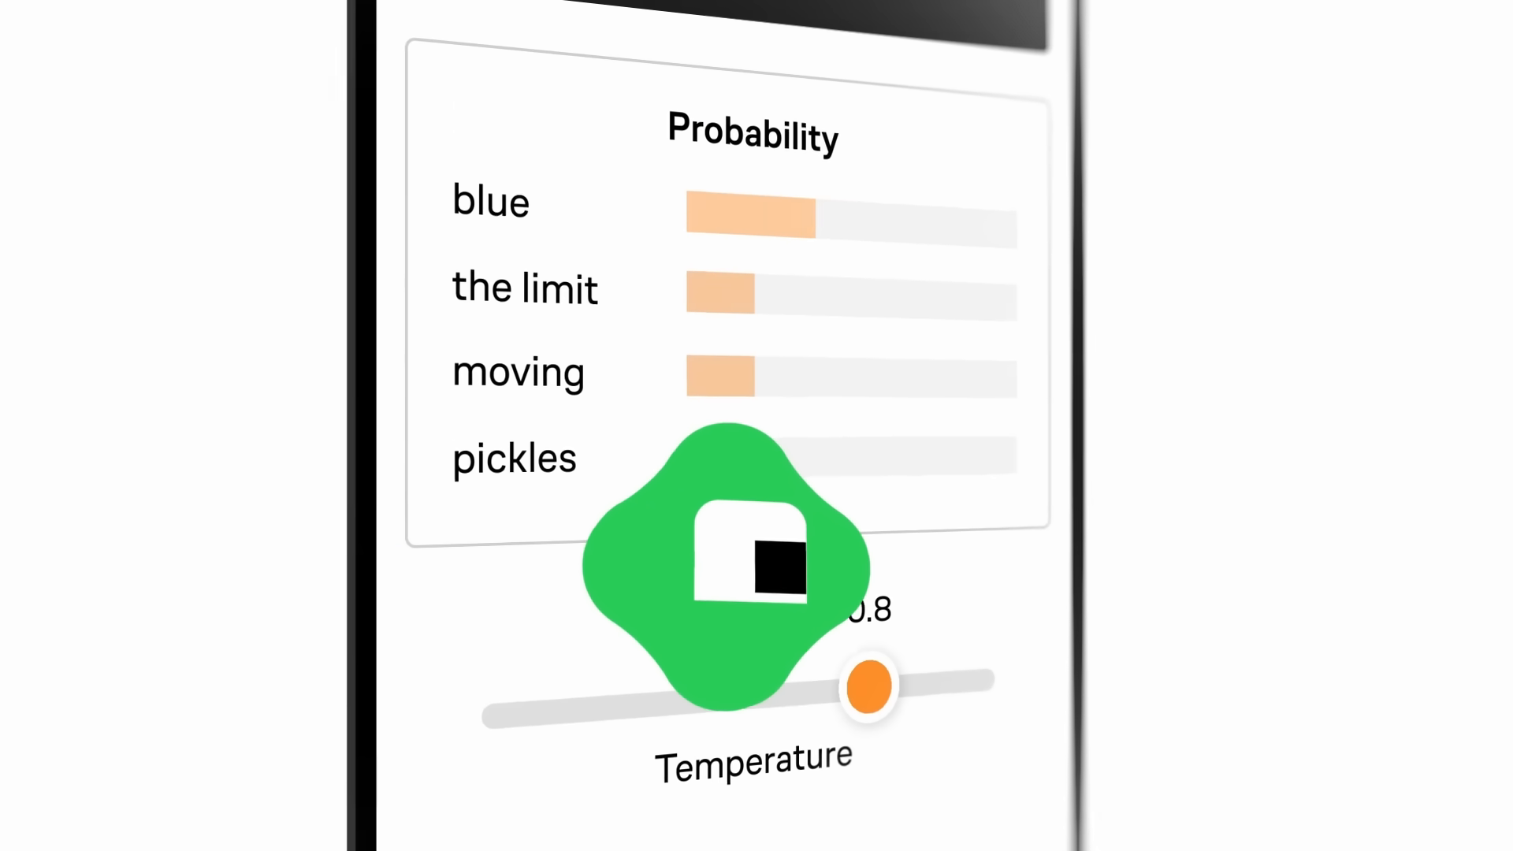